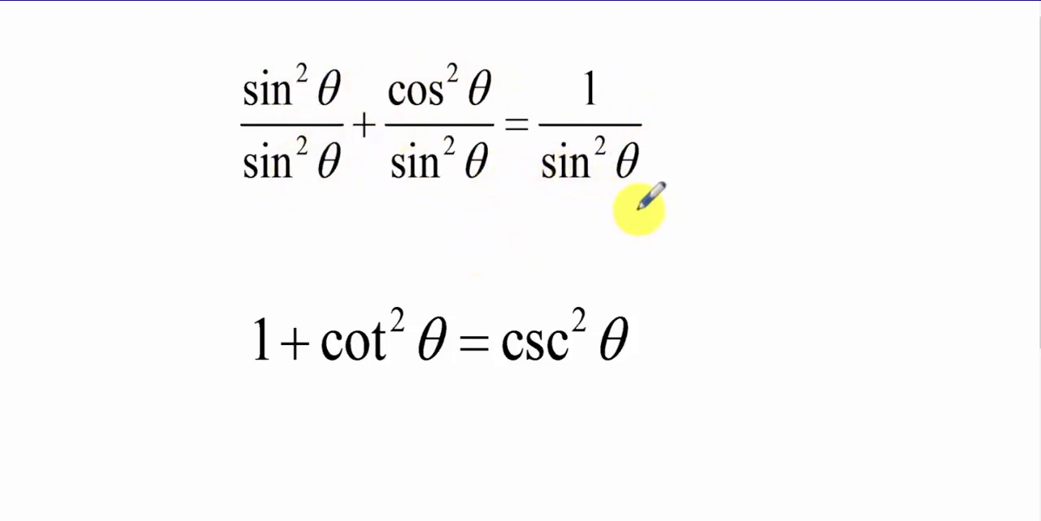
pyautogui.moveTo(648, 366)
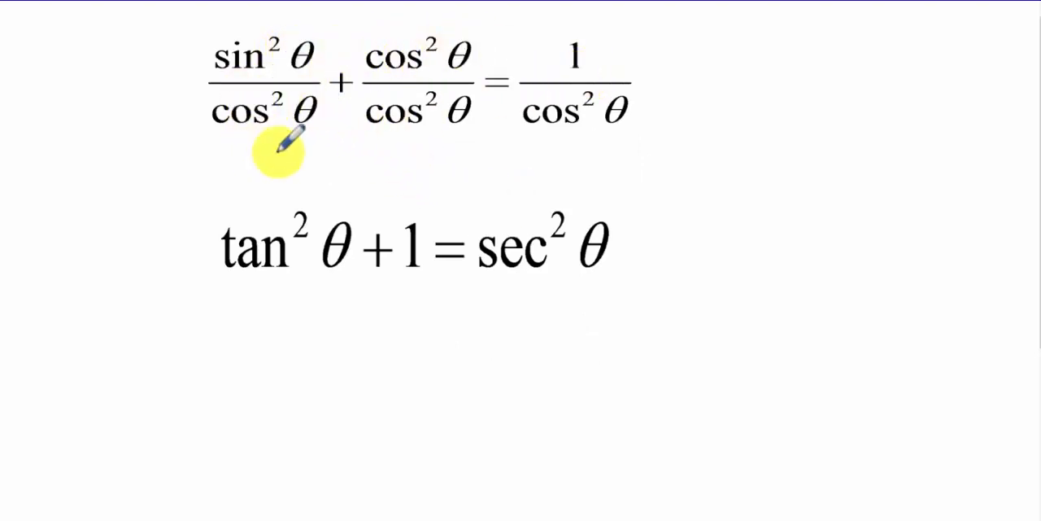
pyautogui.moveTo(366, 225)
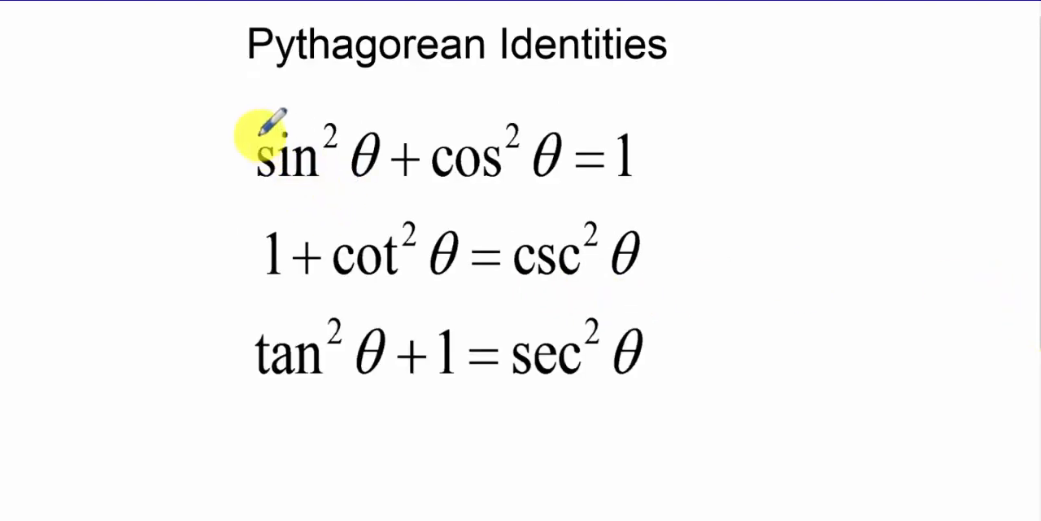
pyautogui.moveTo(280, 475)
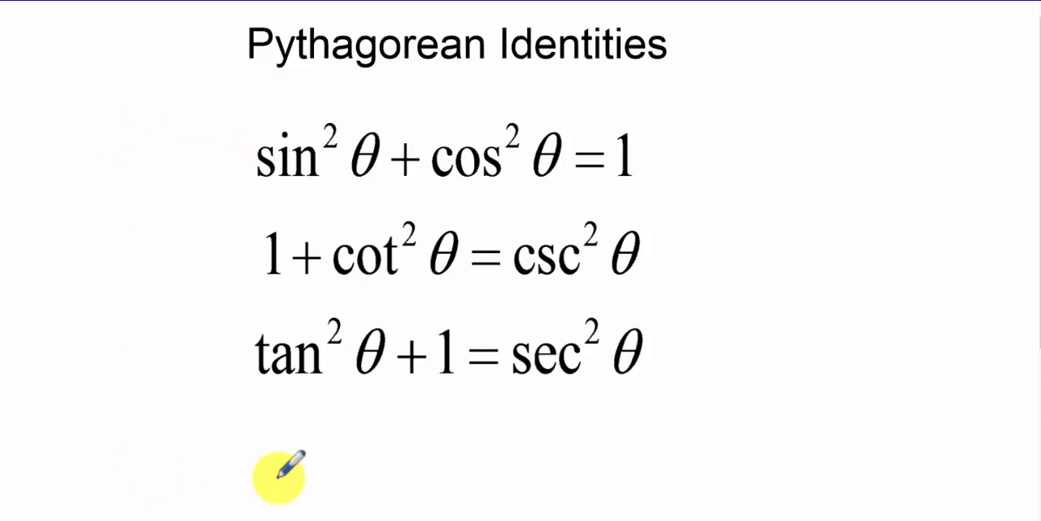
pyautogui.moveTo(504, 208)
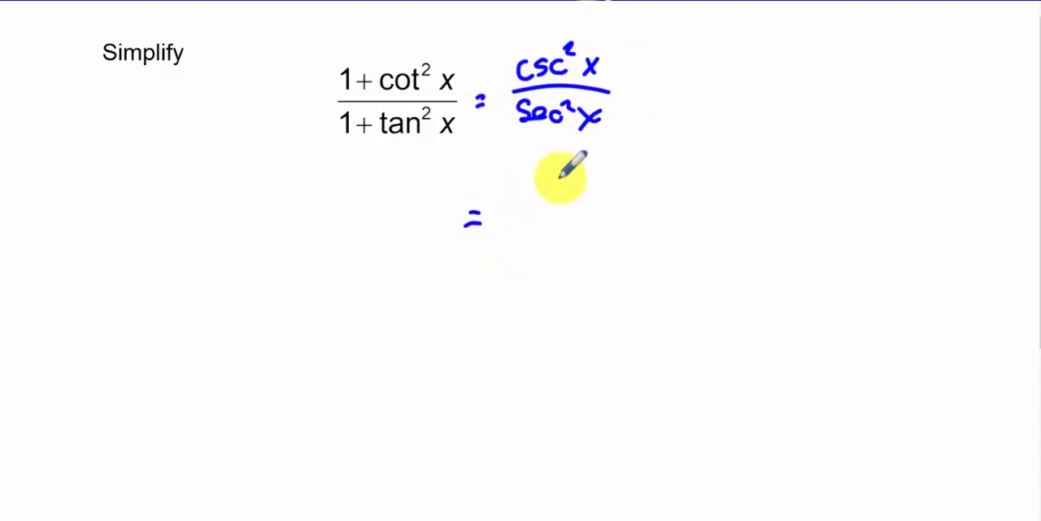
# Step: Handwrite = csc²x/sec²x beside (1+cot²x)/(1+tan²x) as the first simplification step
pyautogui.moveTo(505, 199); pyautogui.dragTo(622, 195)
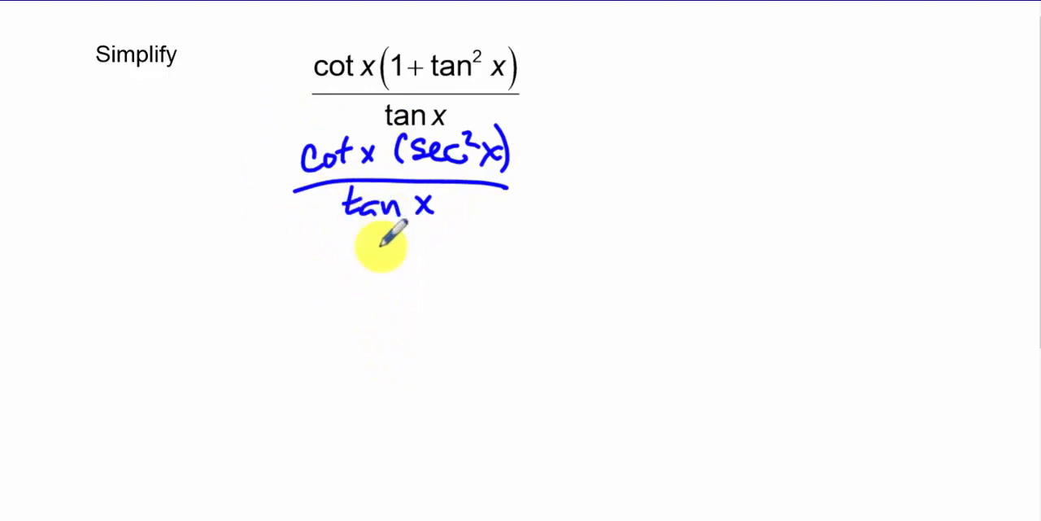
pyautogui.moveTo(708, 98)
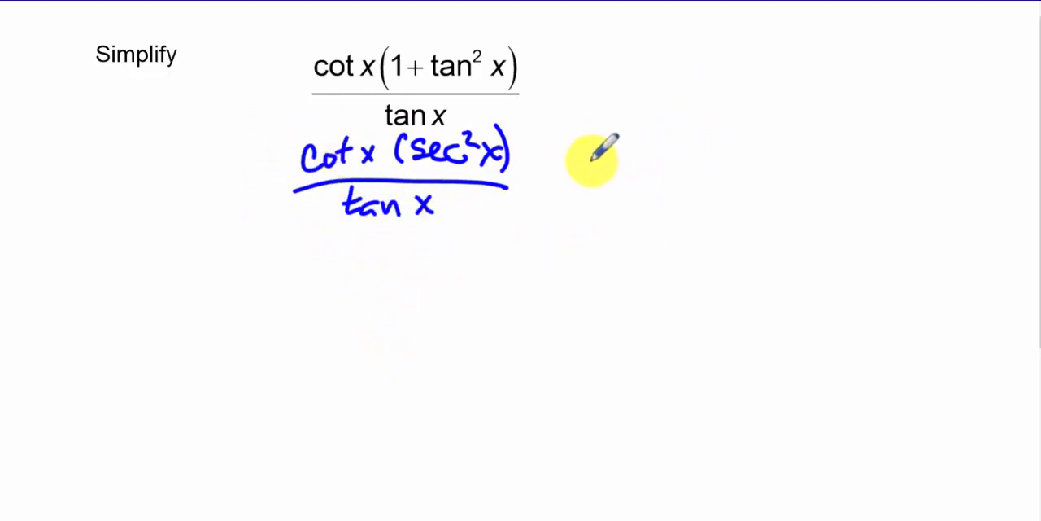
pyautogui.moveTo(622, 10)
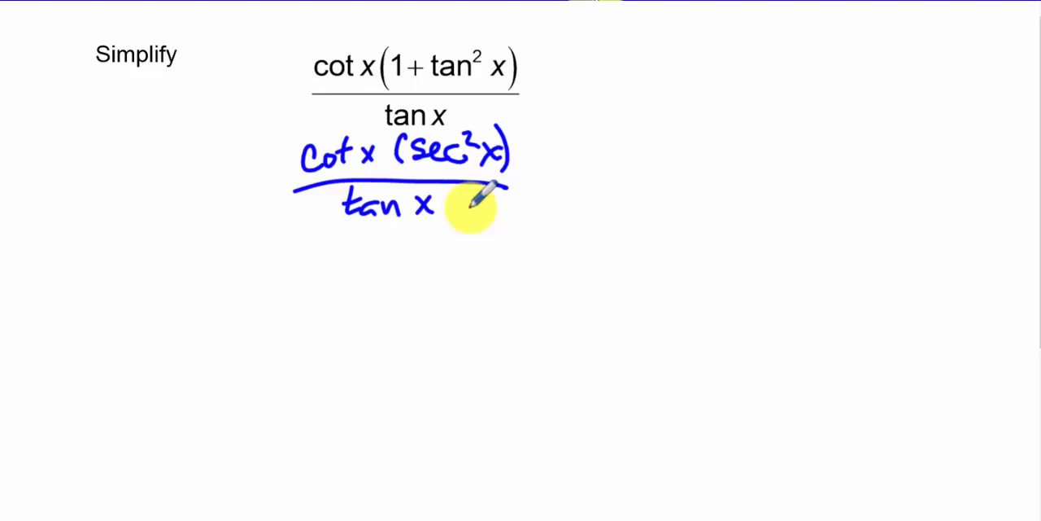
# Step: Annotate in red that dividing by tan x equals multiplying by cot x
pyautogui.moveTo(480, 208); pyautogui.dragTo(582, 166)
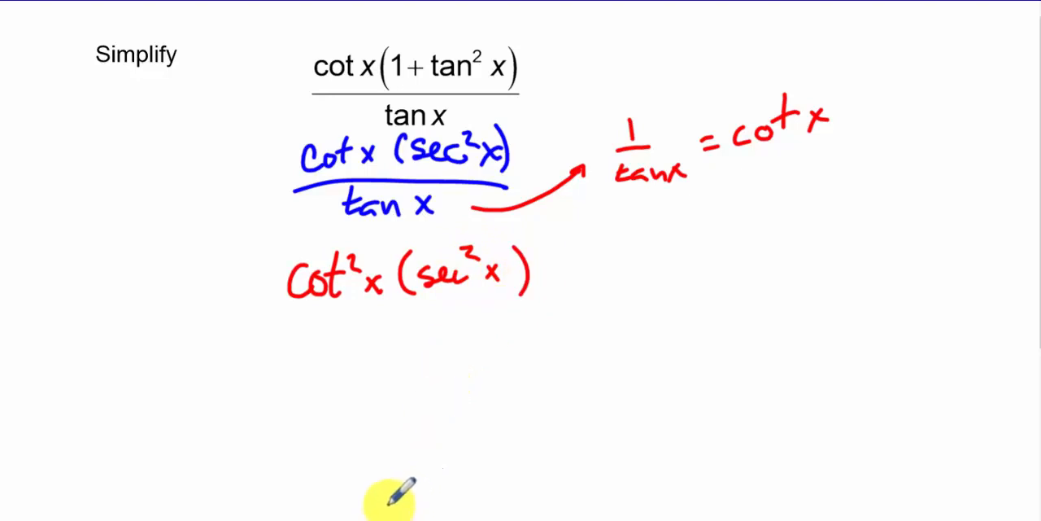
pyautogui.moveTo(358, 383)
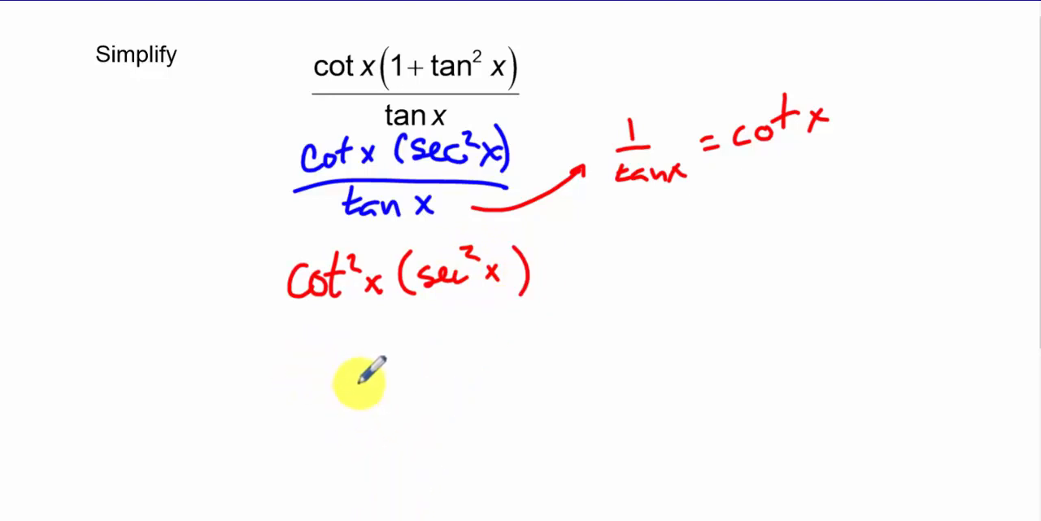
pyautogui.moveTo(496, 345)
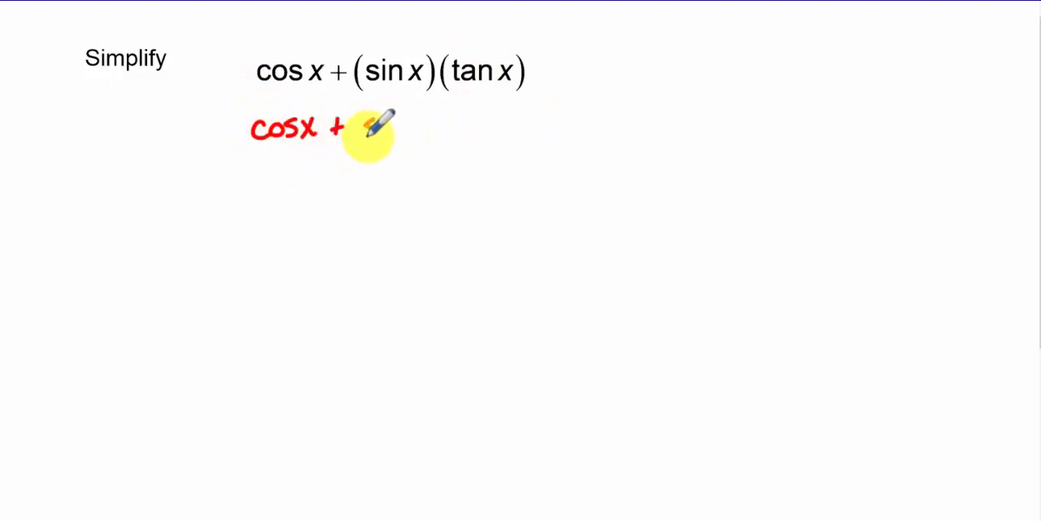
# Step: Write sin x into the expansion and begin the equals sign after (cos²x + sin²x)/cos x
pyautogui.write('sin x')
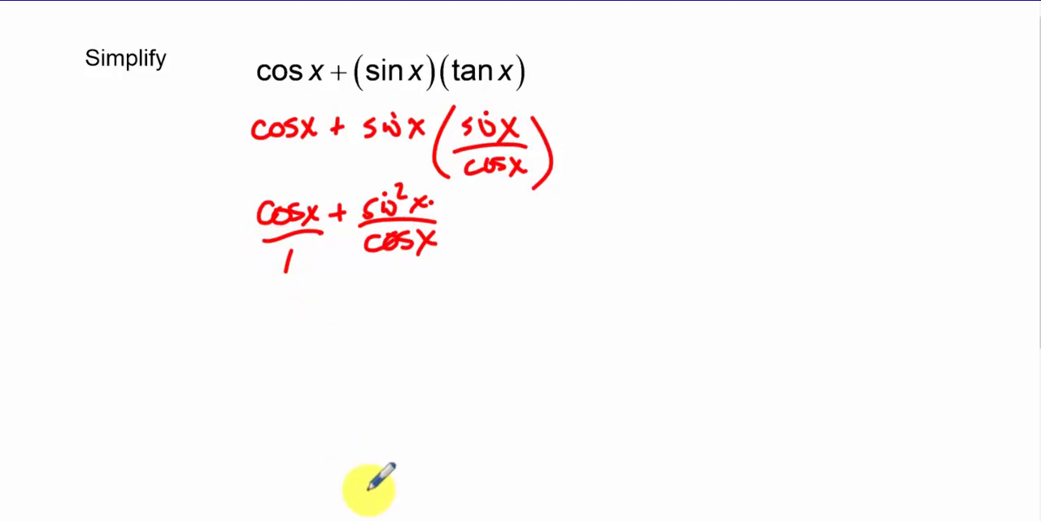
pyautogui.moveTo(600, 48)
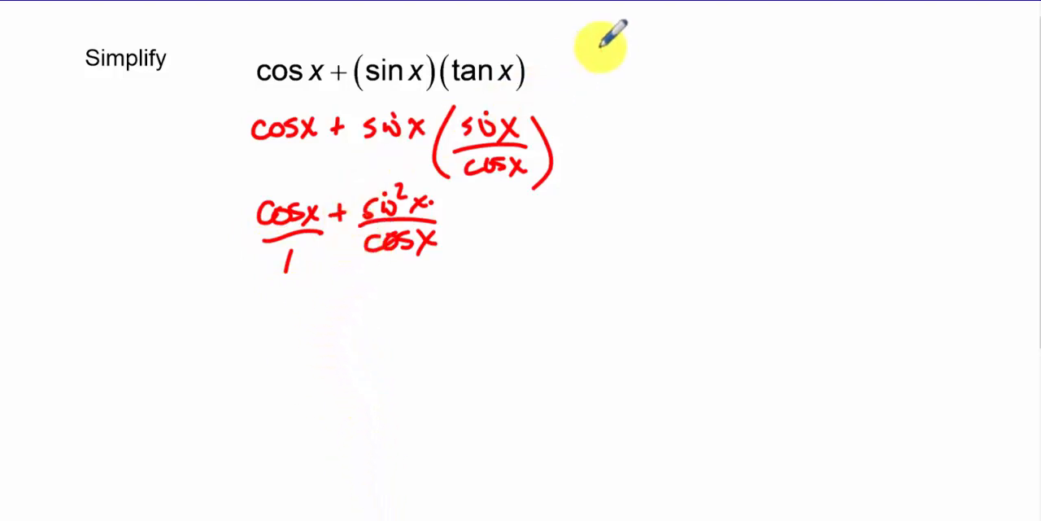
pyautogui.moveTo(186, 202)
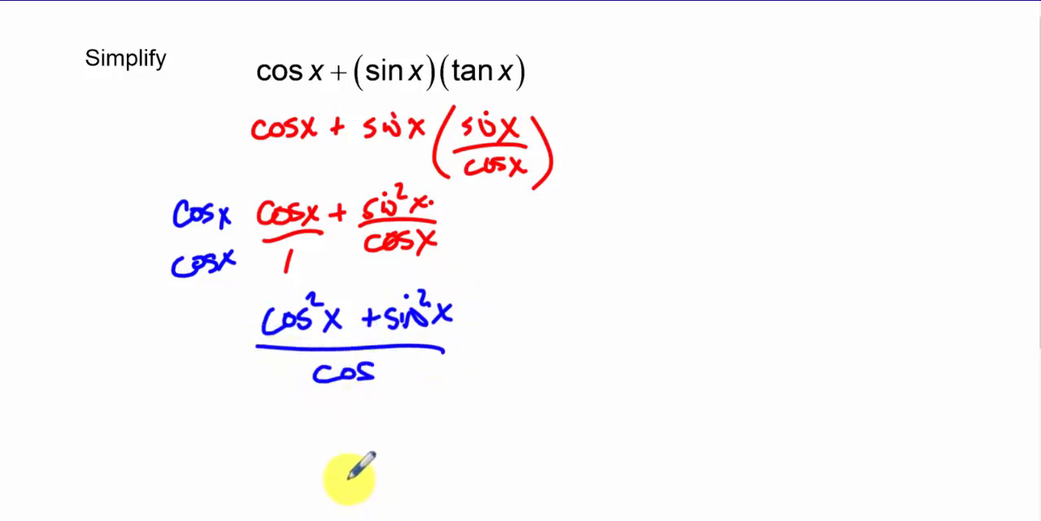
pyautogui.moveTo(349, 475); pyautogui.dragTo(485, 345)
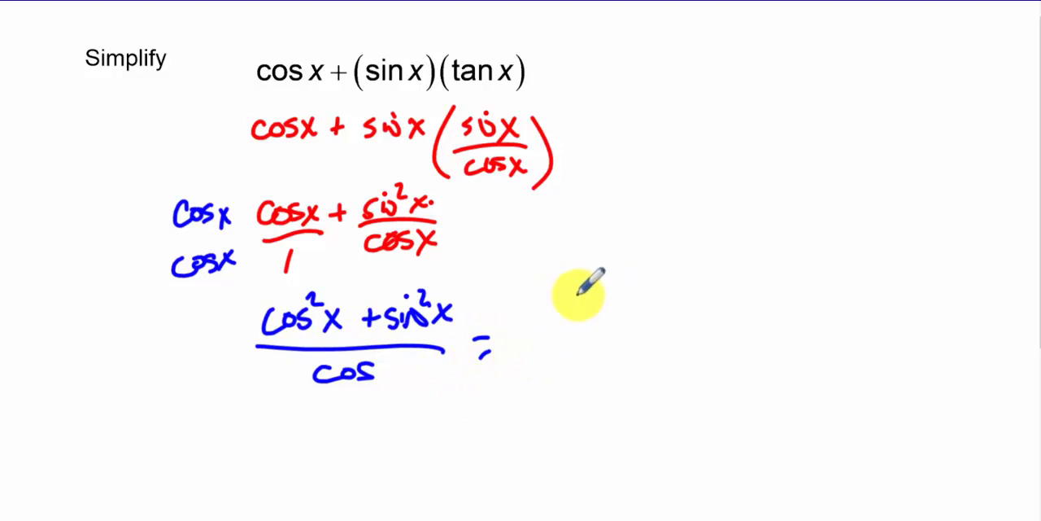